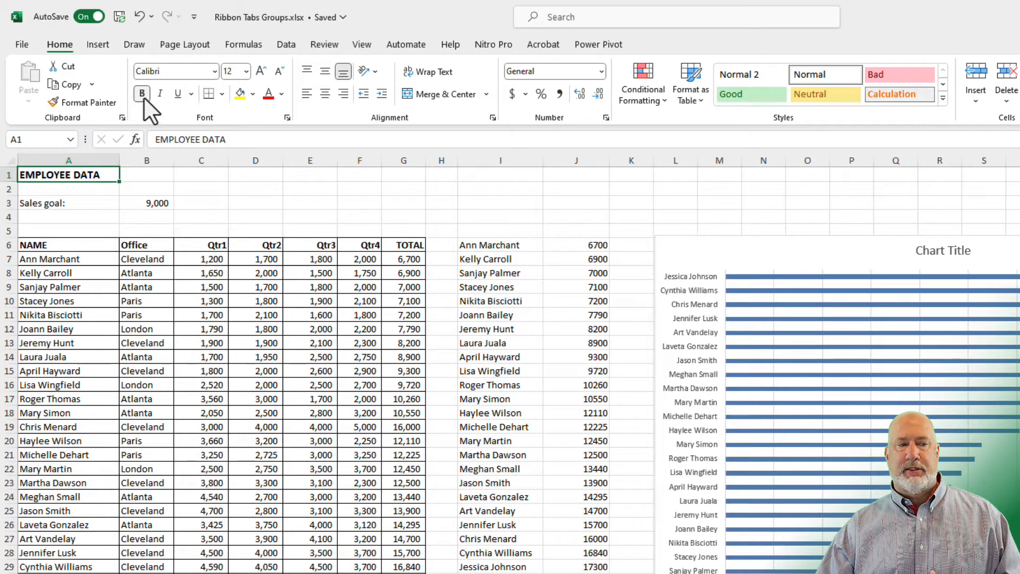
pyautogui.moveTo(142, 94)
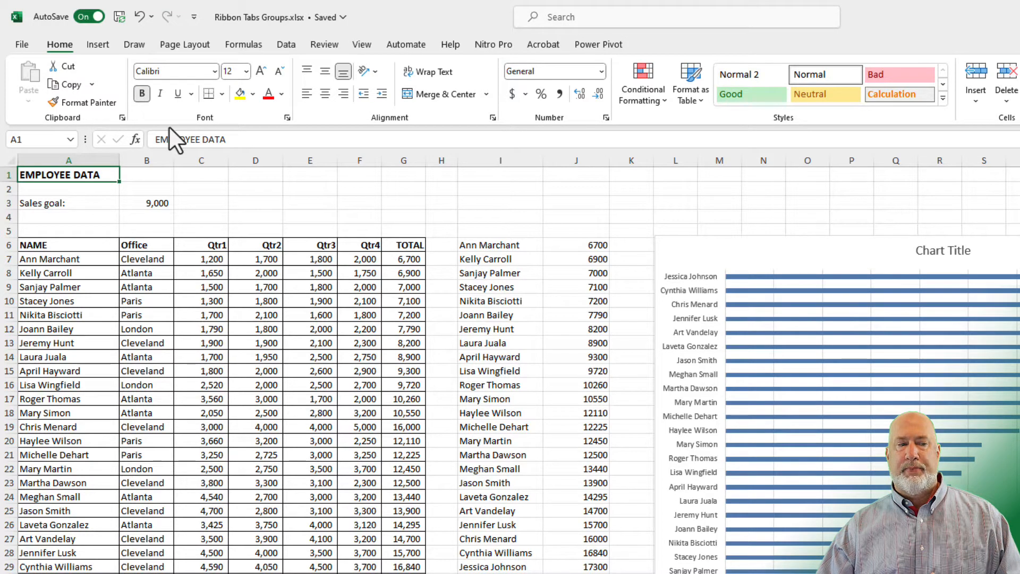
pyautogui.moveTo(141, 95)
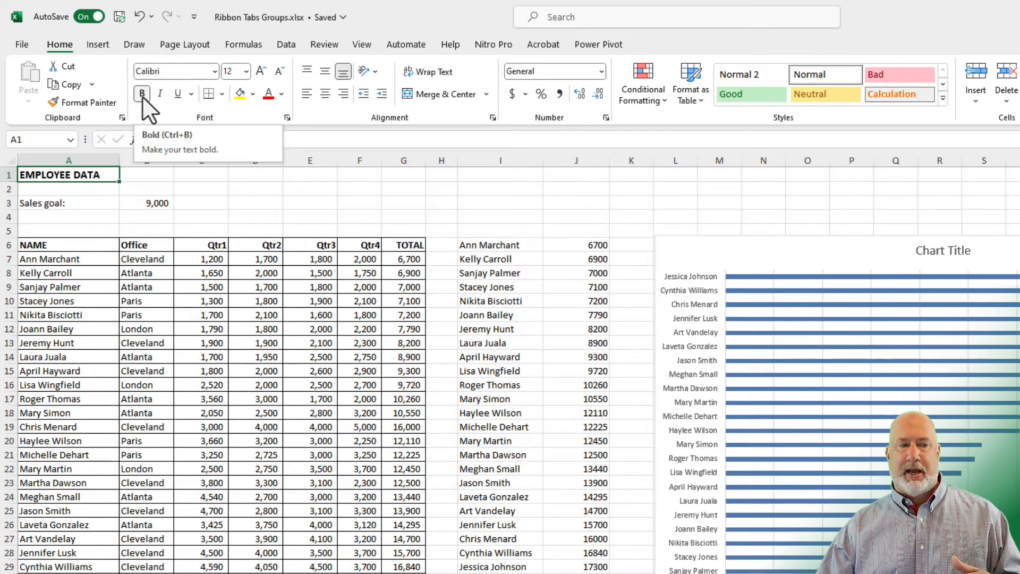
# Try the Font group shortcuts Ctrl+B and Ctrl+U, then show the Data commands for sorting and filtering
pyautogui.press('Ctrl+B')
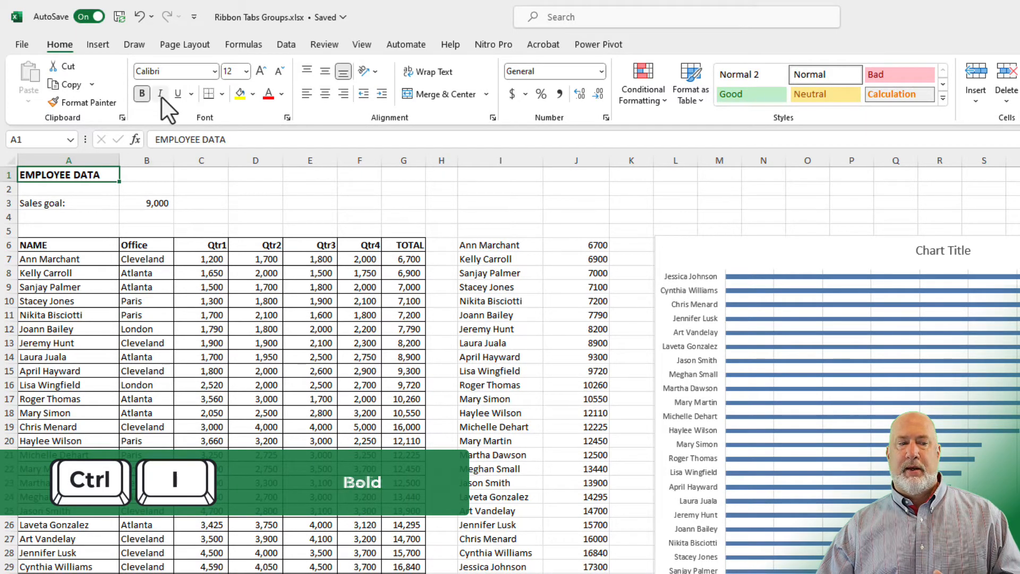
pyautogui.moveTo(176, 108)
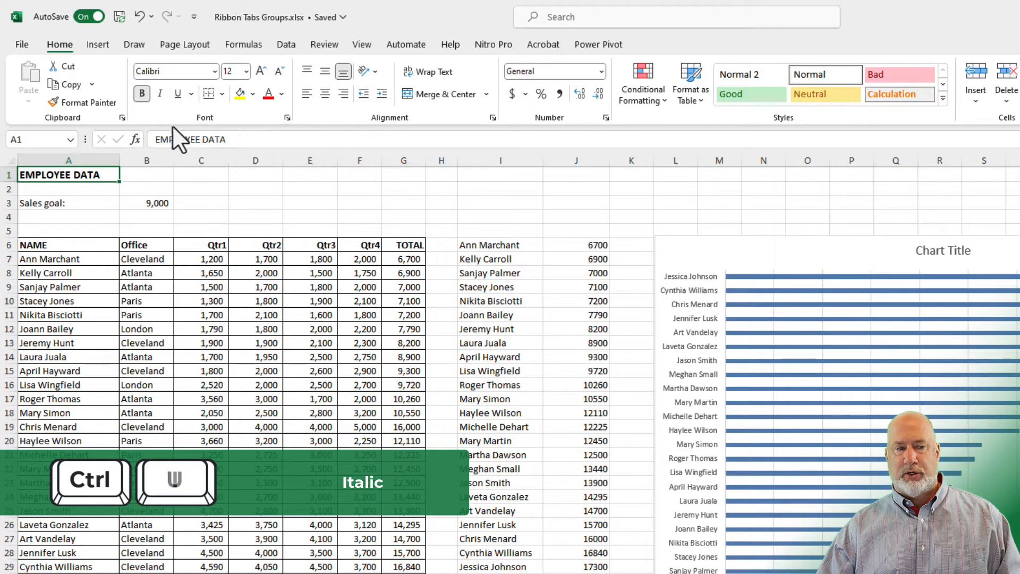
pyautogui.press('Ctrl+u')
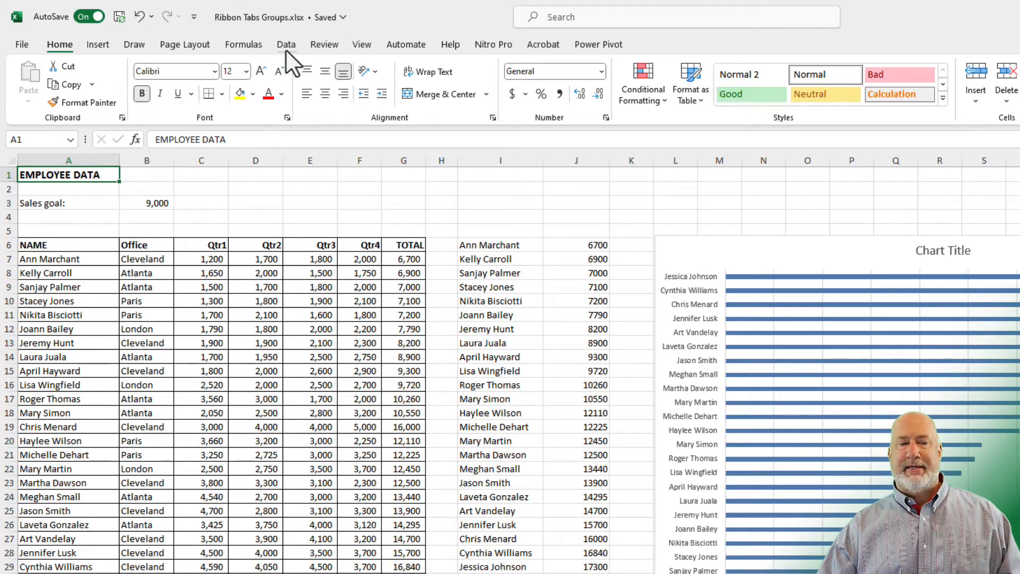
pyautogui.click(287, 45)
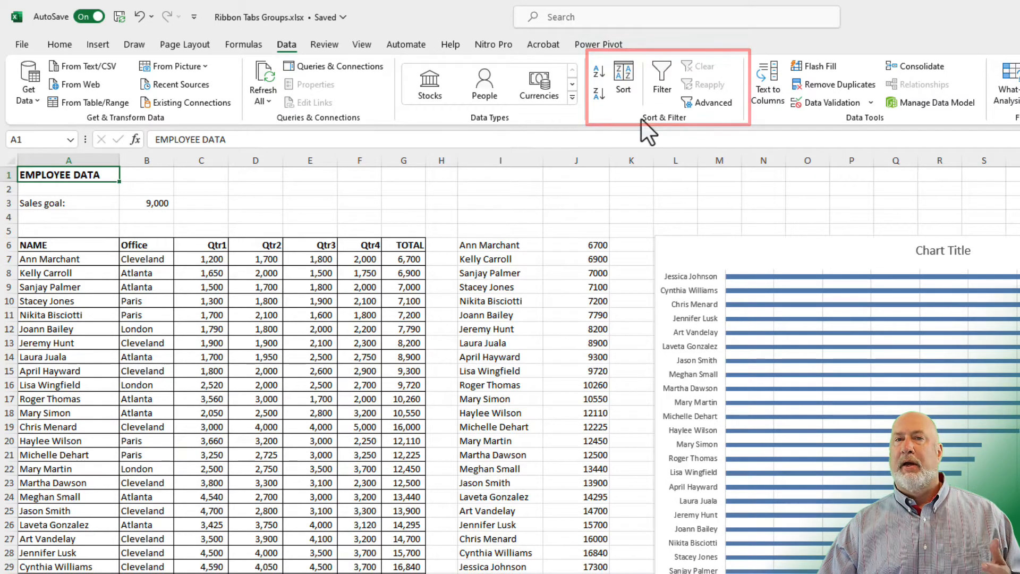
pyautogui.moveTo(650, 137)
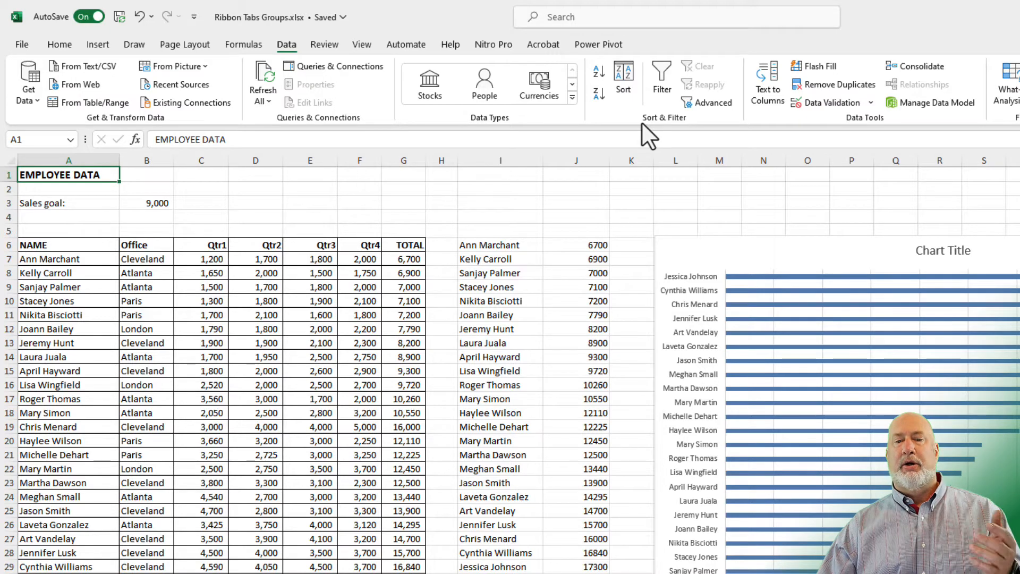
pyautogui.moveTo(579, 27)
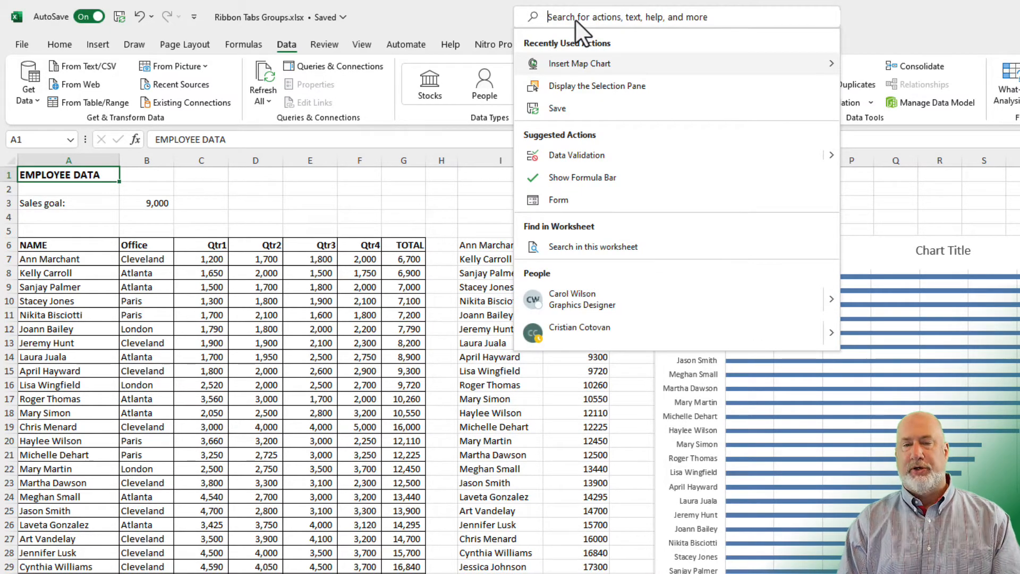
# Search help for 'sort' and read down the article on sorting data in a range or table
pyautogui.write('sort')
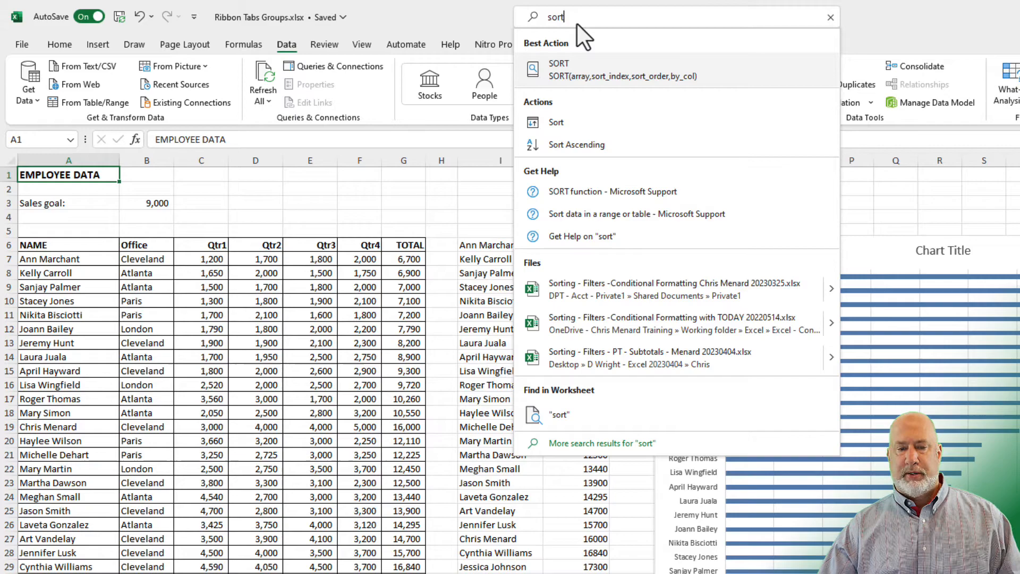
pyautogui.moveTo(593, 224)
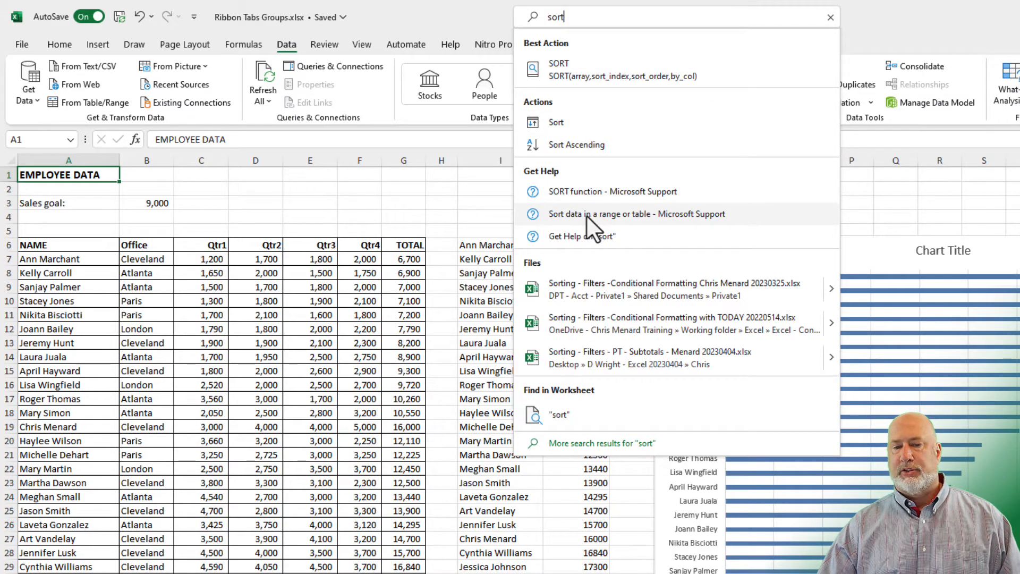
pyautogui.moveTo(604, 225)
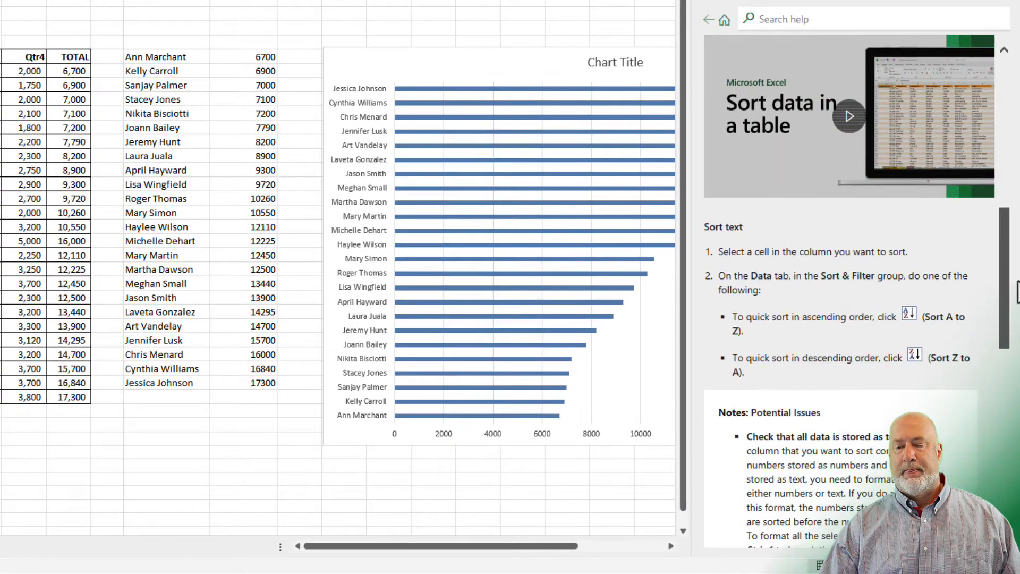
pyautogui.scroll(-3)
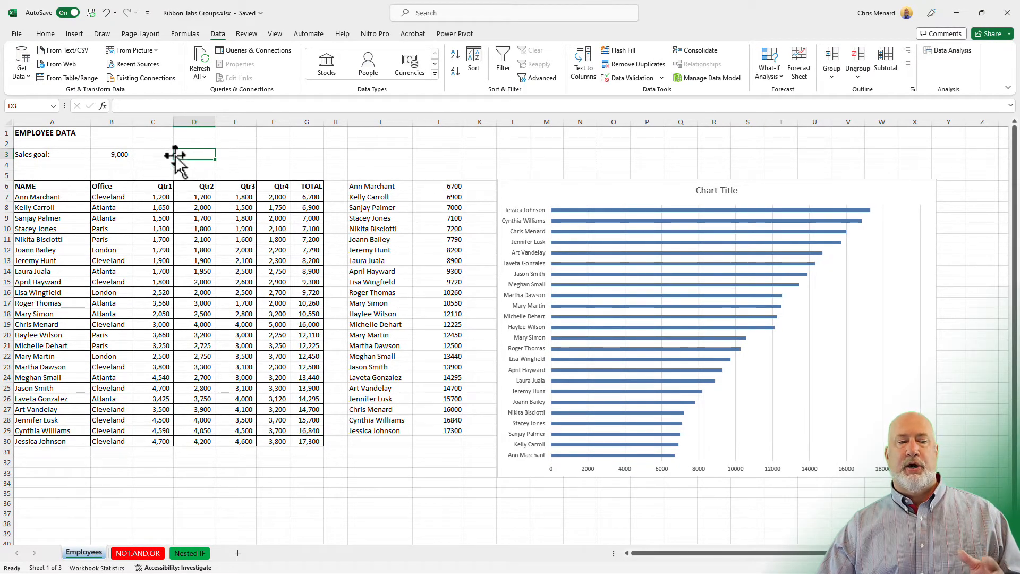
pyautogui.moveTo(139, 32)
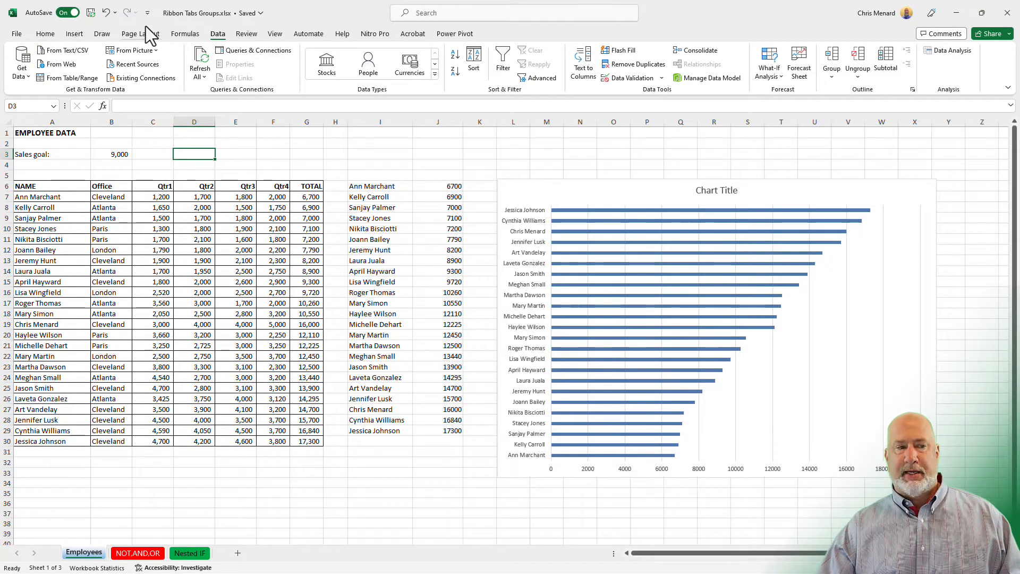
pyautogui.moveTo(148, 13)
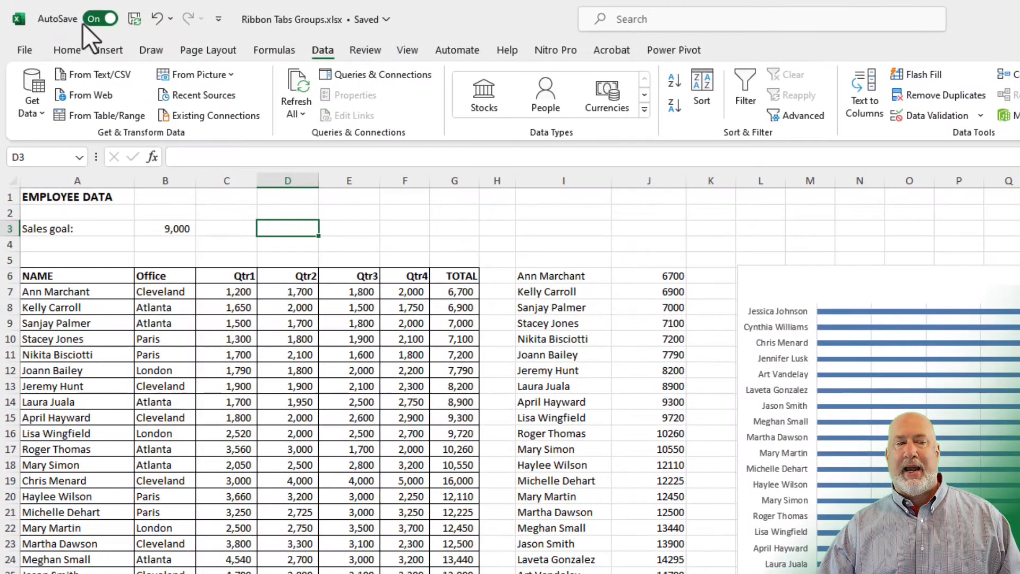
pyautogui.moveTo(87, 34)
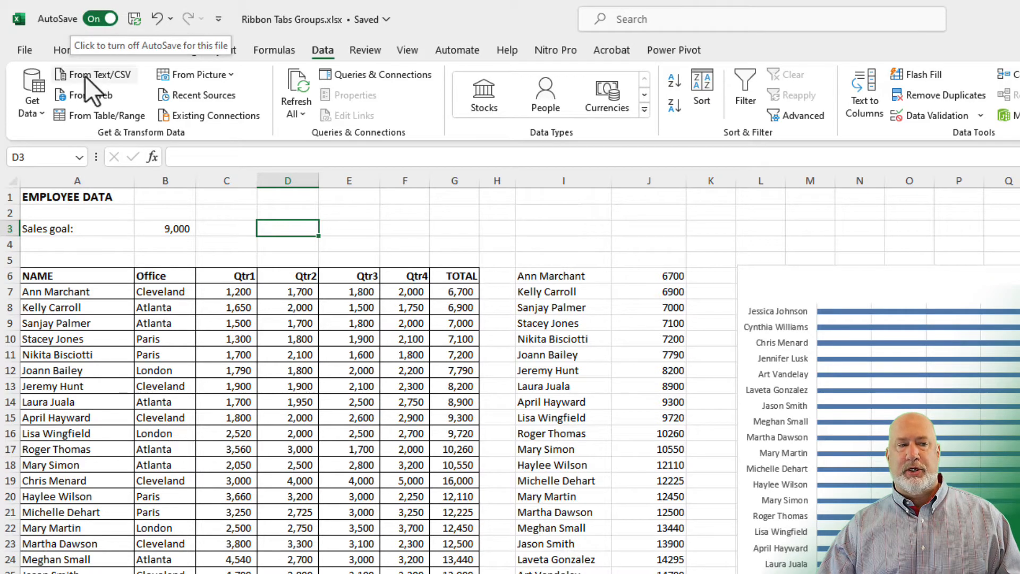
pyautogui.click(67, 50)
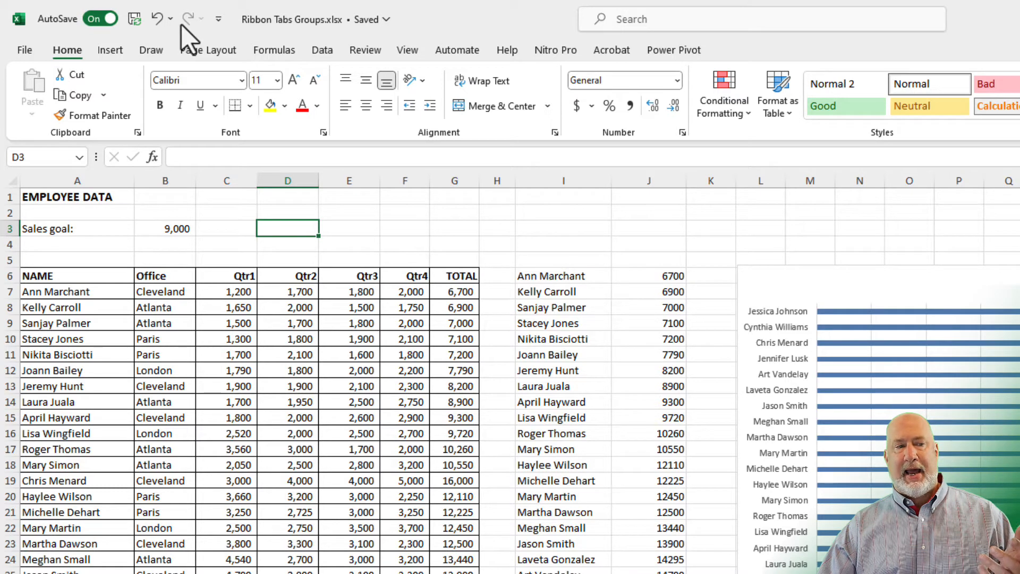
pyautogui.moveTo(157, 19)
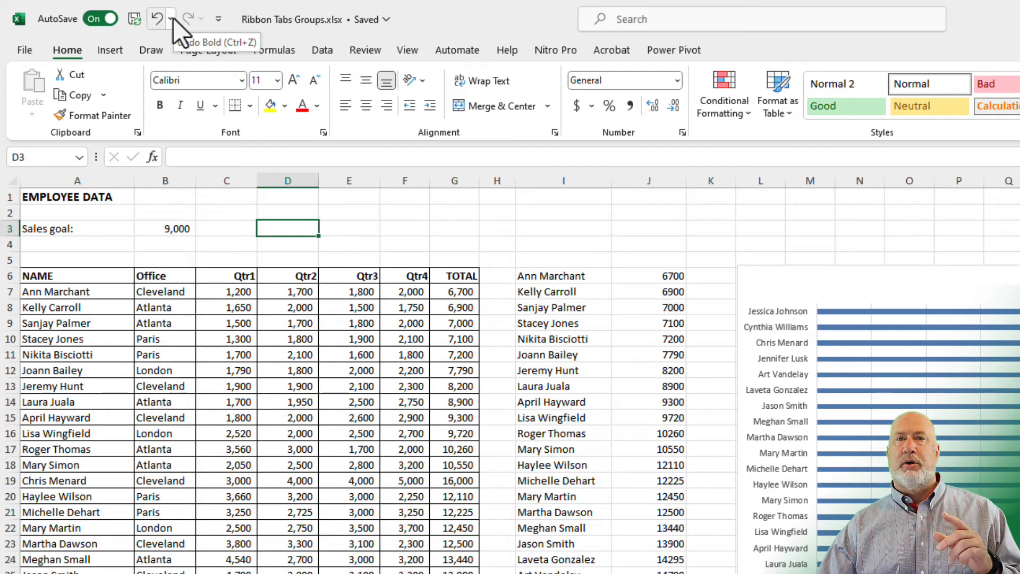
pyautogui.moveTo(162, 64)
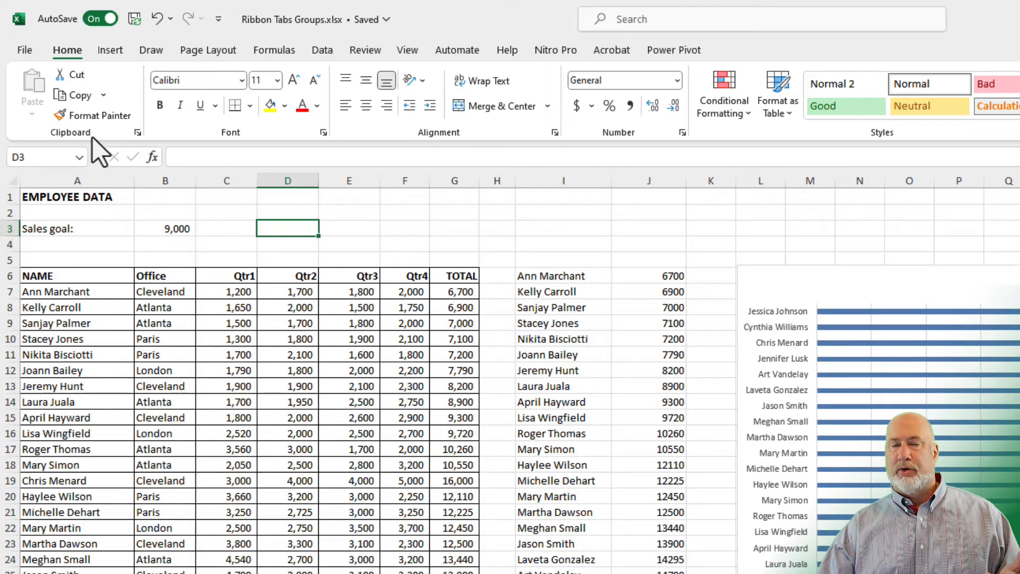
pyautogui.moveTo(98, 121)
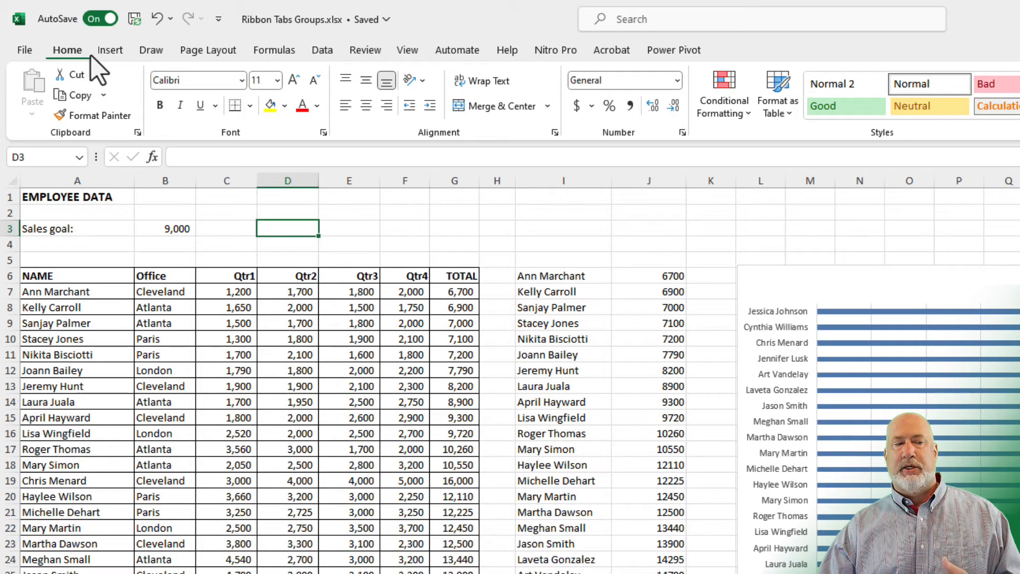
pyautogui.moveTo(219, 19)
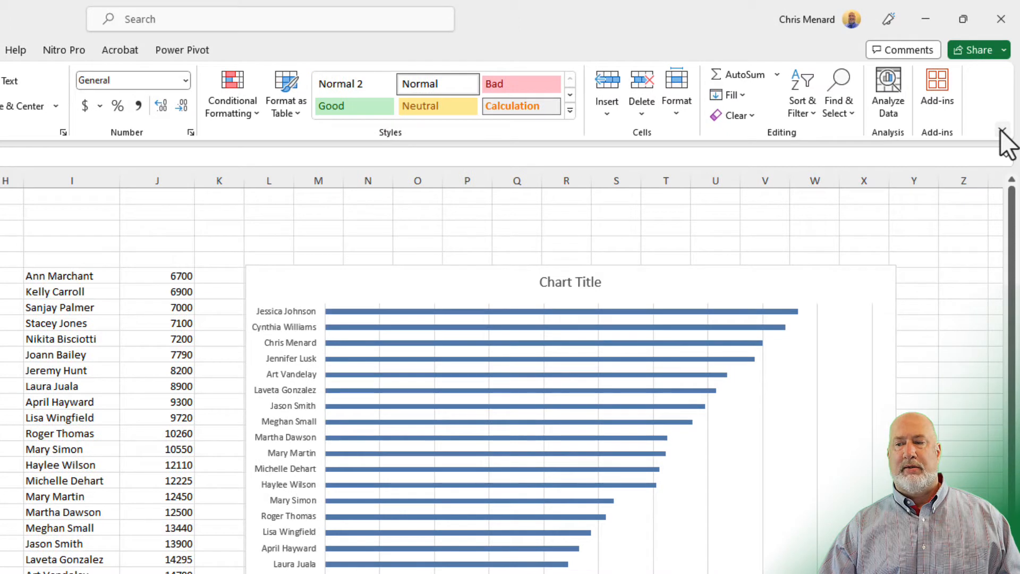
pyautogui.moveTo(1005, 128)
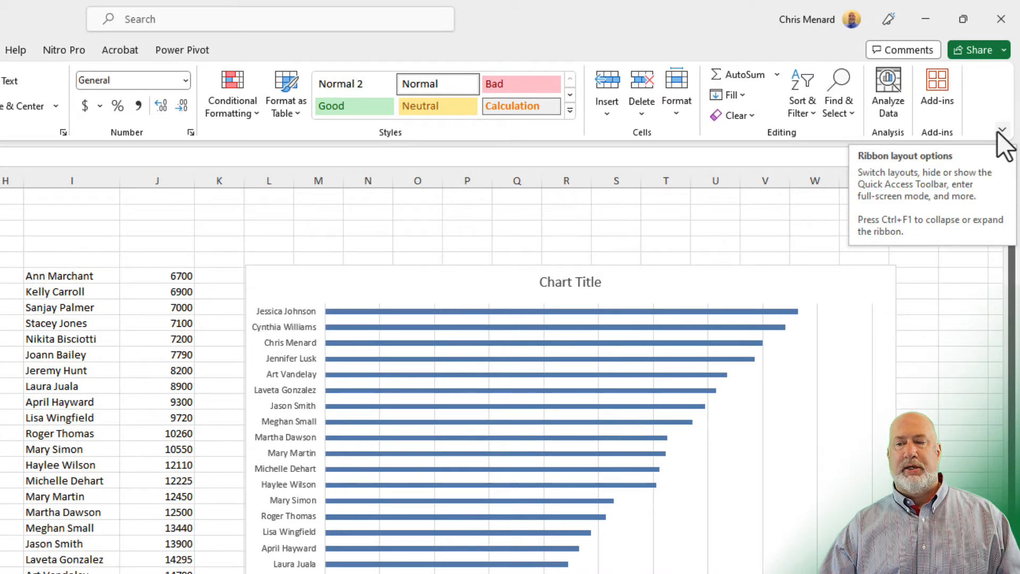
pyautogui.click(1004, 129)
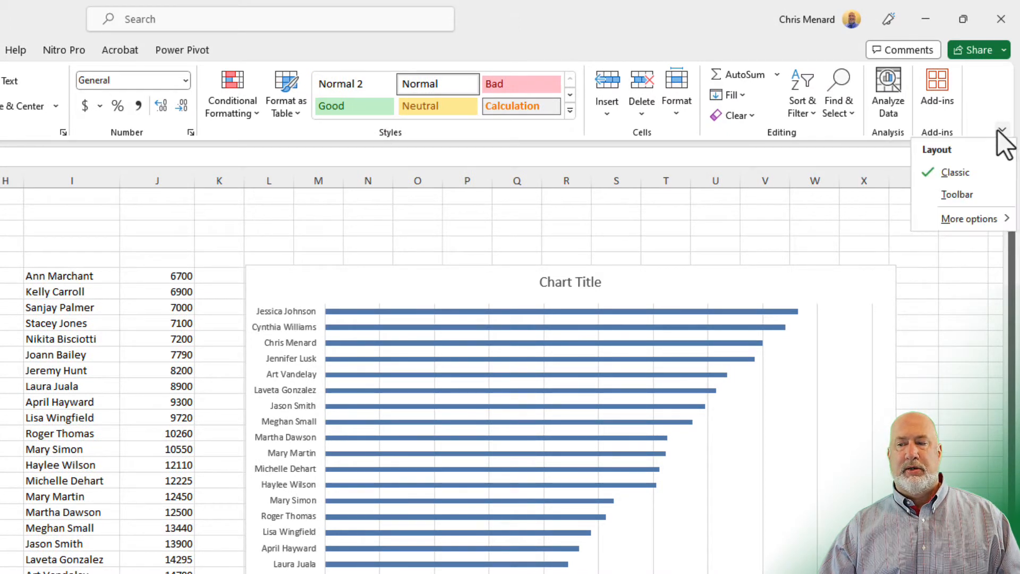
pyautogui.moveTo(969, 218)
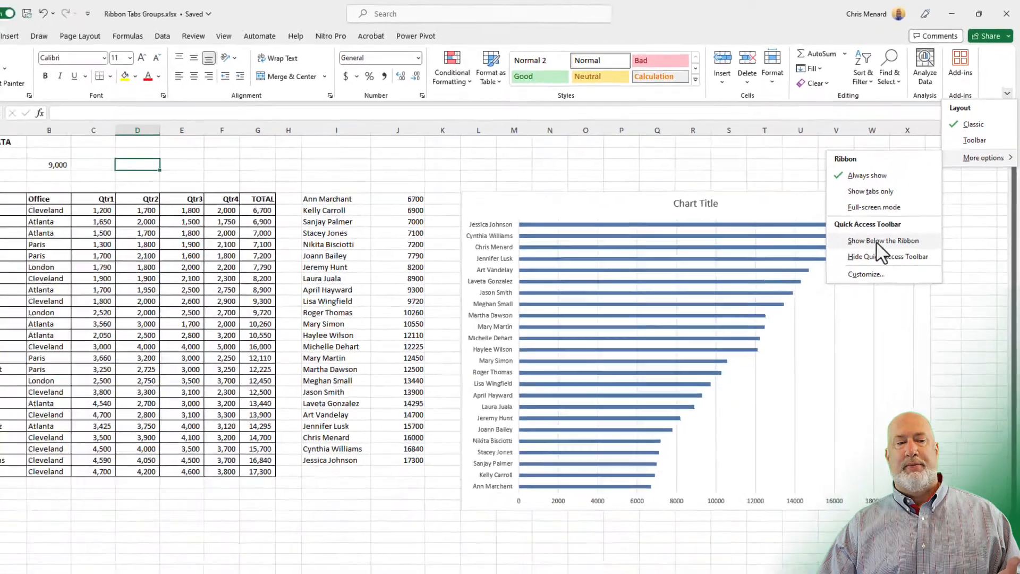
pyautogui.click(883, 240)
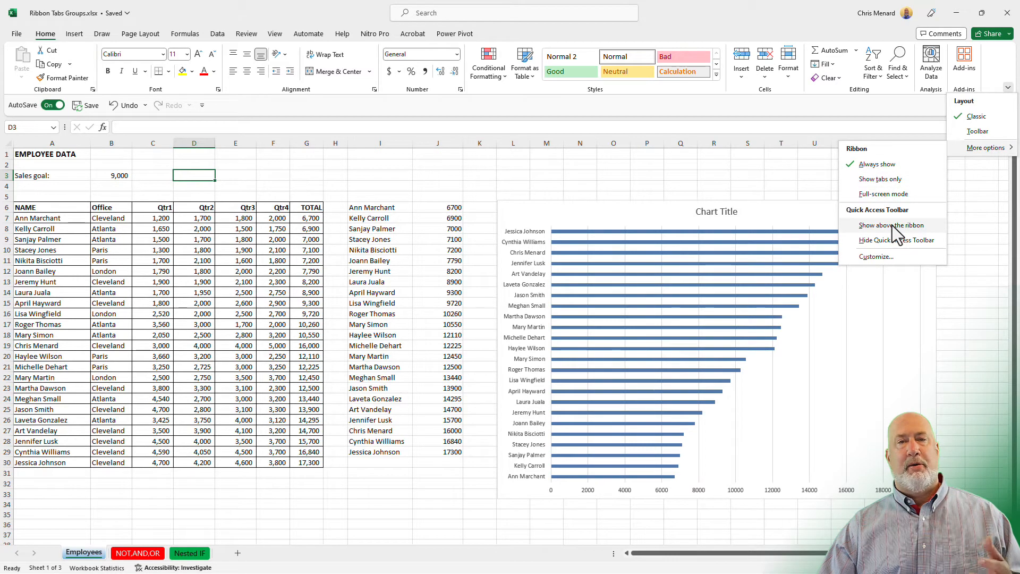
pyautogui.click(890, 225)
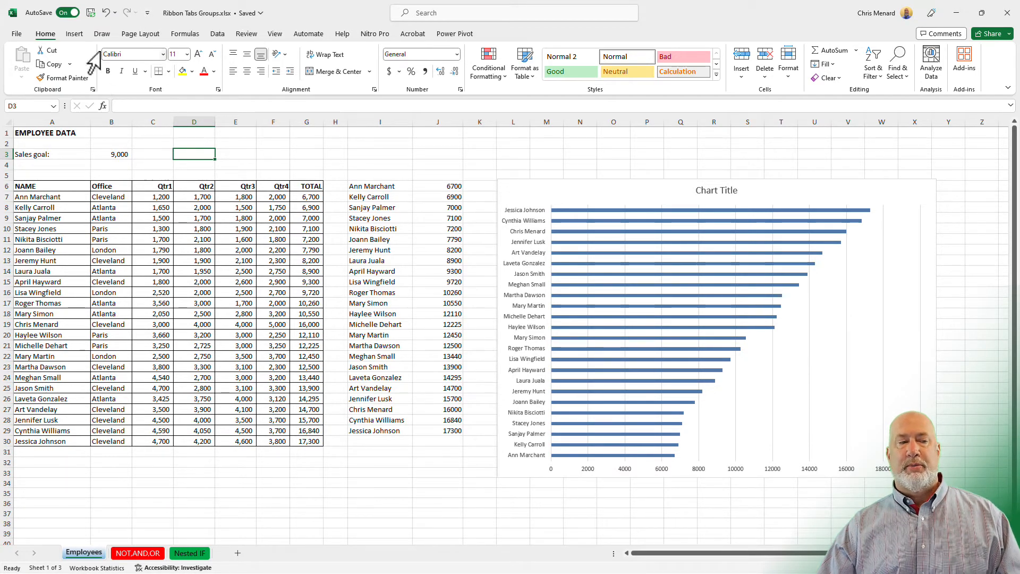
pyautogui.moveTo(673, 165)
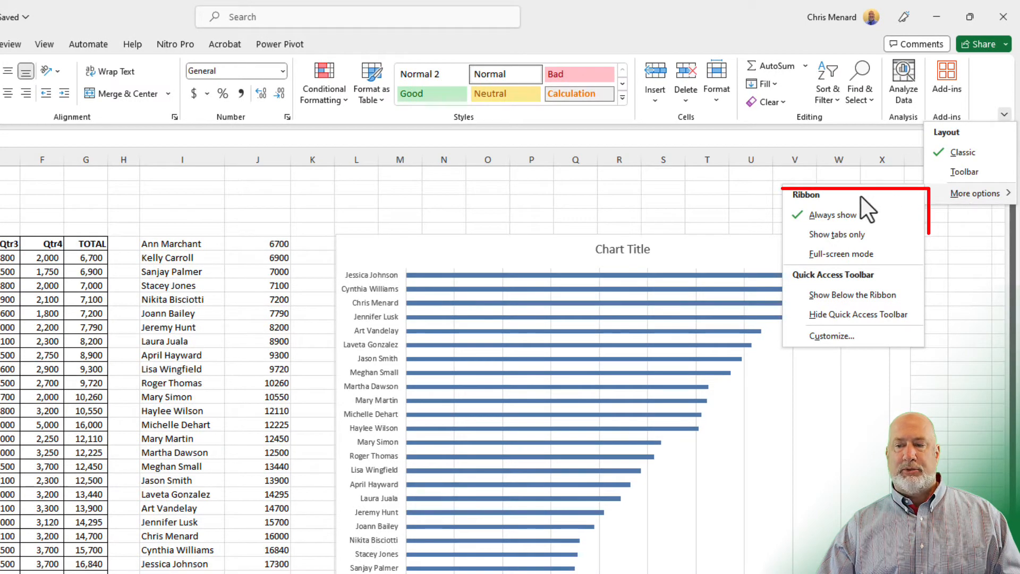
pyautogui.moveTo(837, 233)
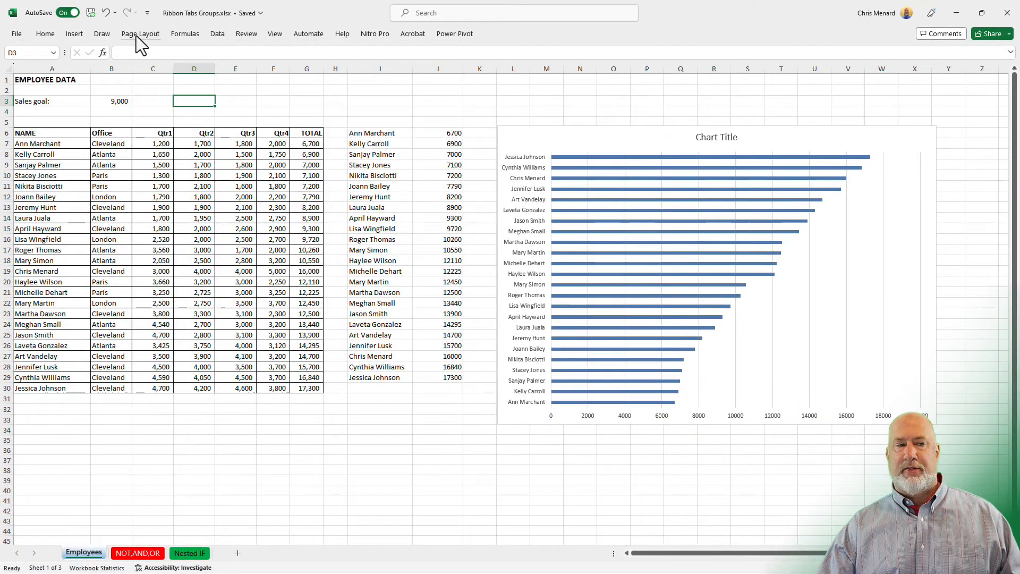
pyautogui.moveTo(43, 36)
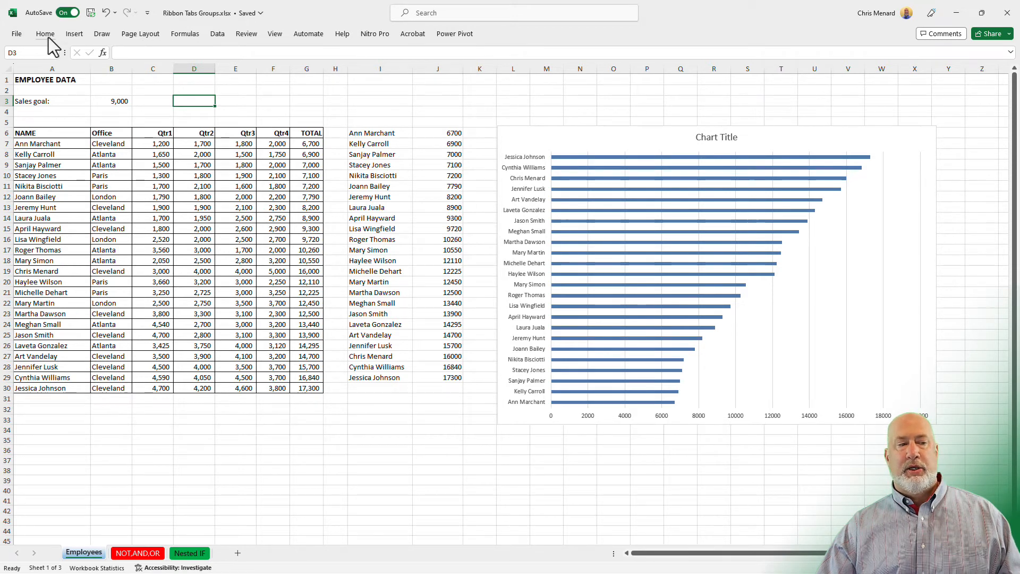
pyautogui.click(43, 33)
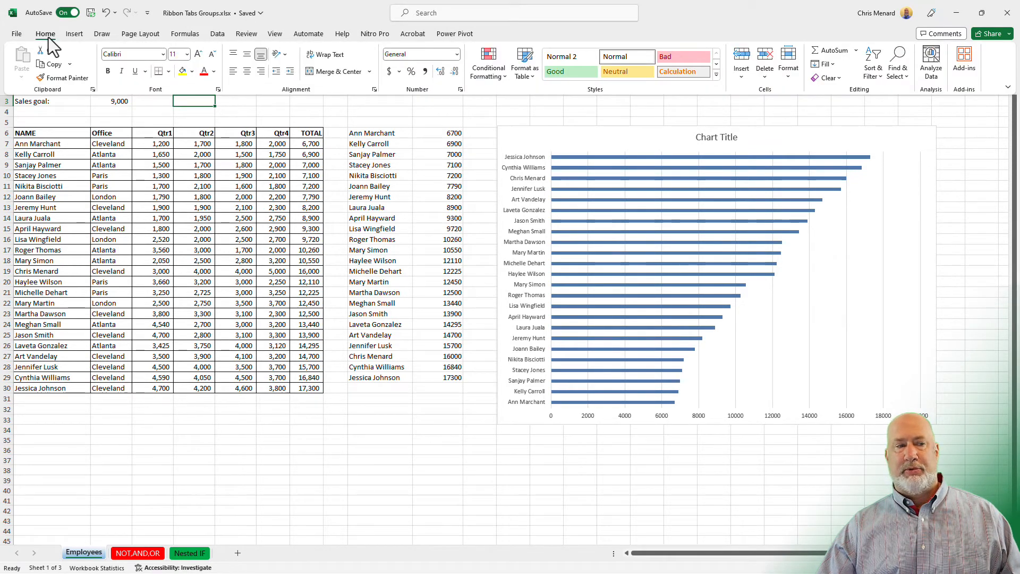
pyautogui.moveTo(106, 122)
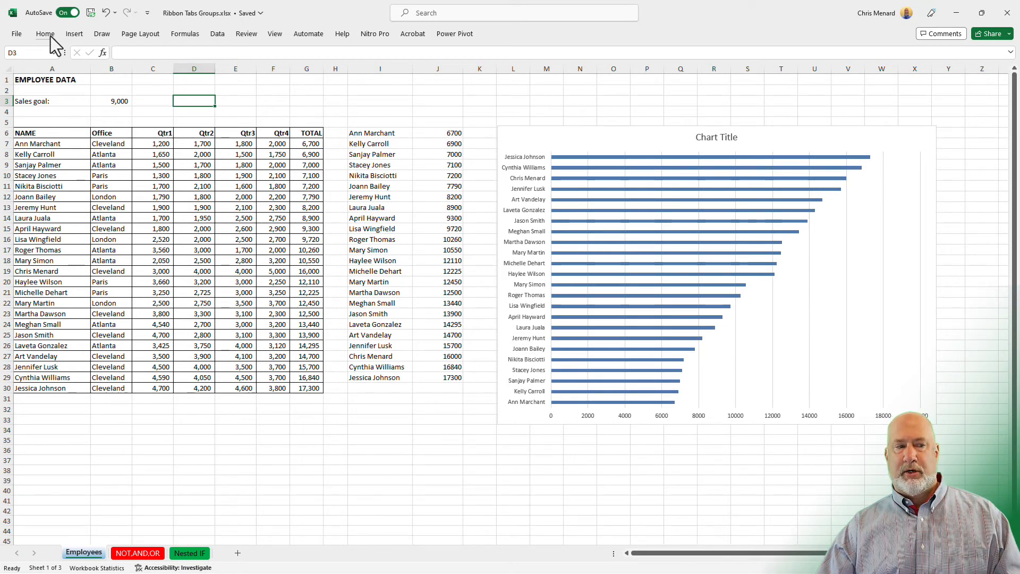
pyautogui.click(42, 33)
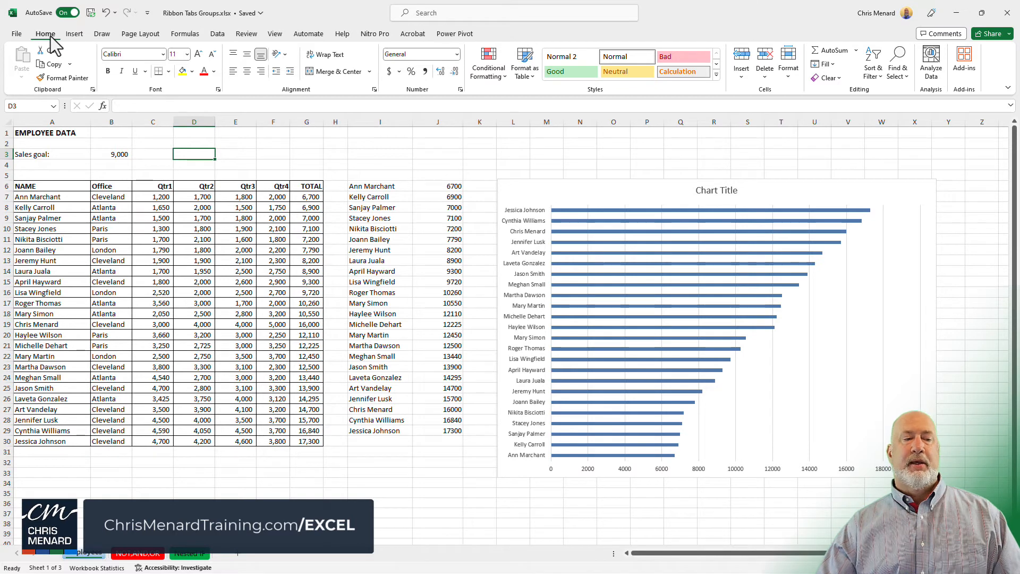
pyautogui.moveTo(78, 104)
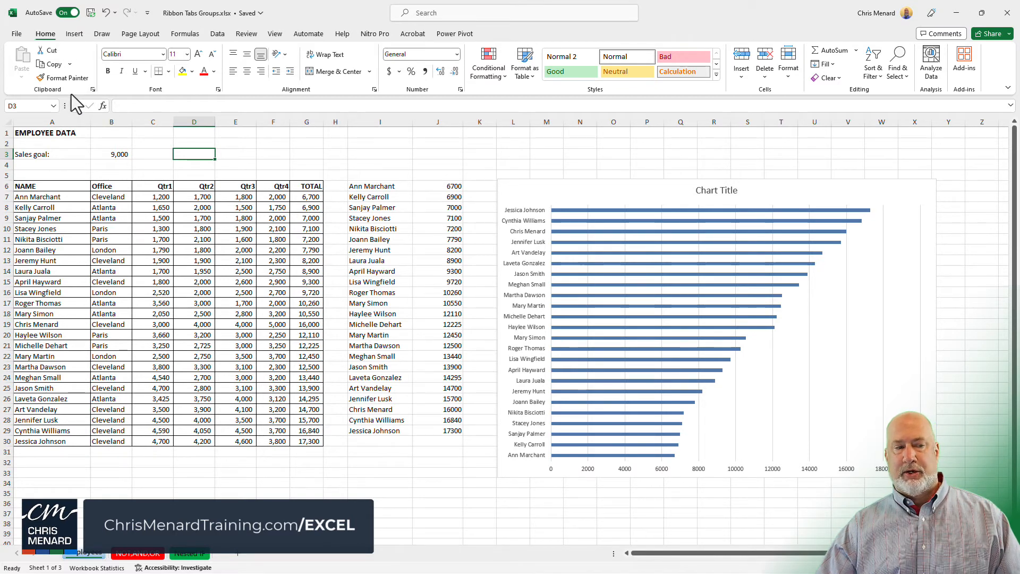
# Select the Sales goal value 9,000 in cell B3
pyautogui.click(110, 154)
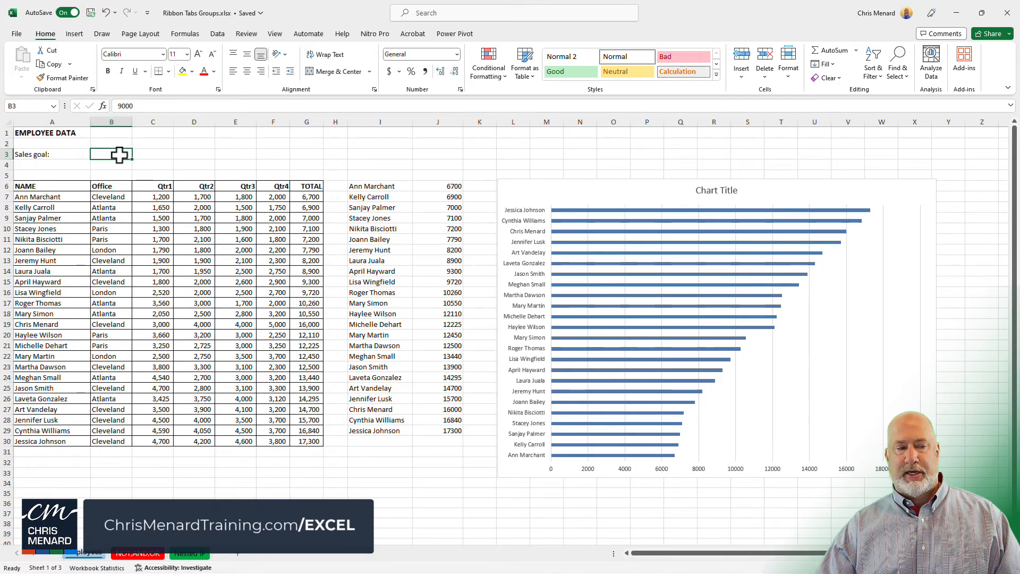